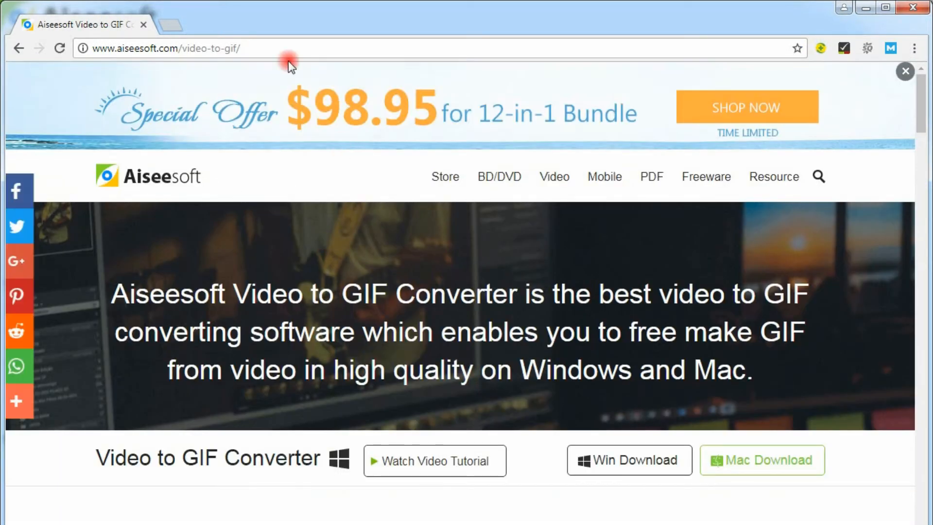
Download the Windows version of the converter from aiseesoft.com/video-to-gif
left_click(173, 49)
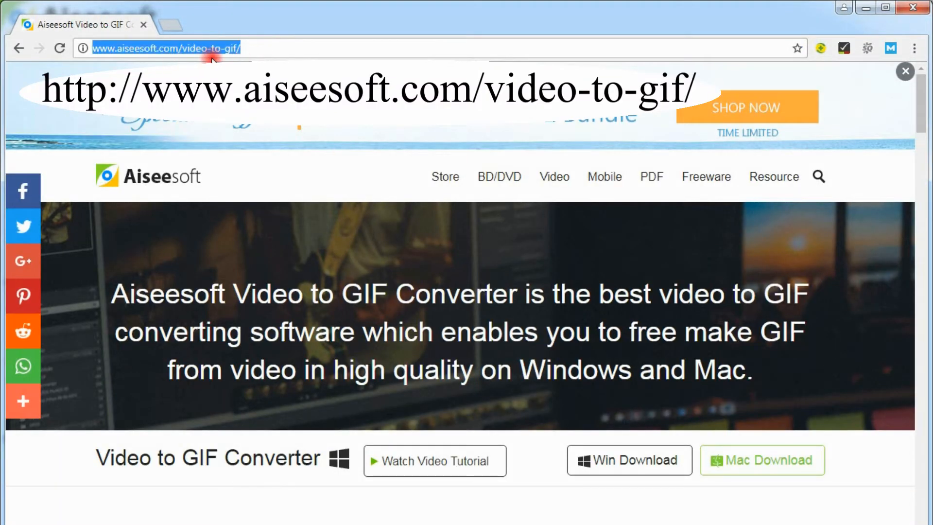
mouse_move(623, 455)
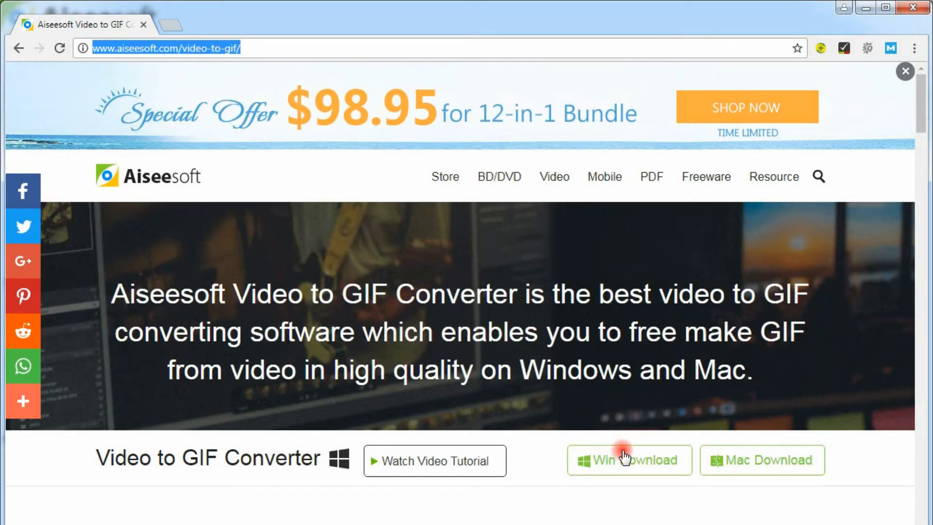
left_click(629, 460)
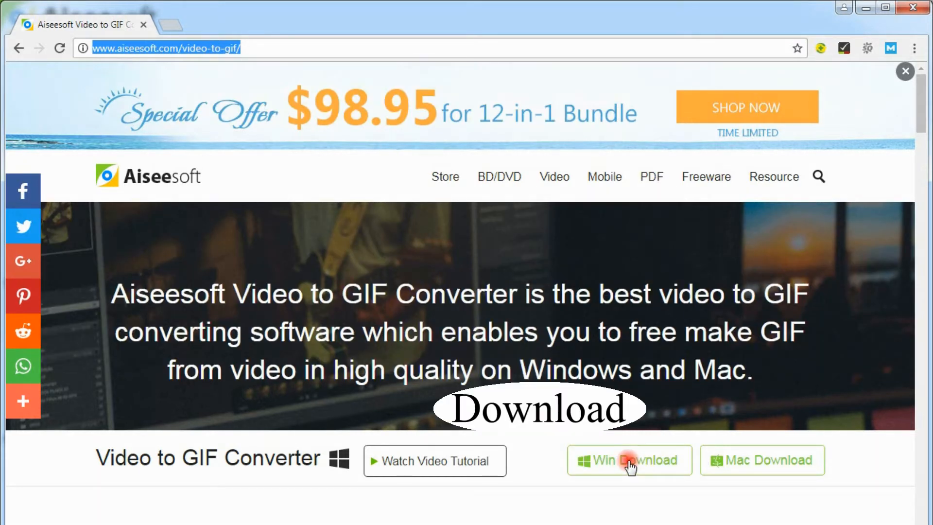
left_click(629, 460)
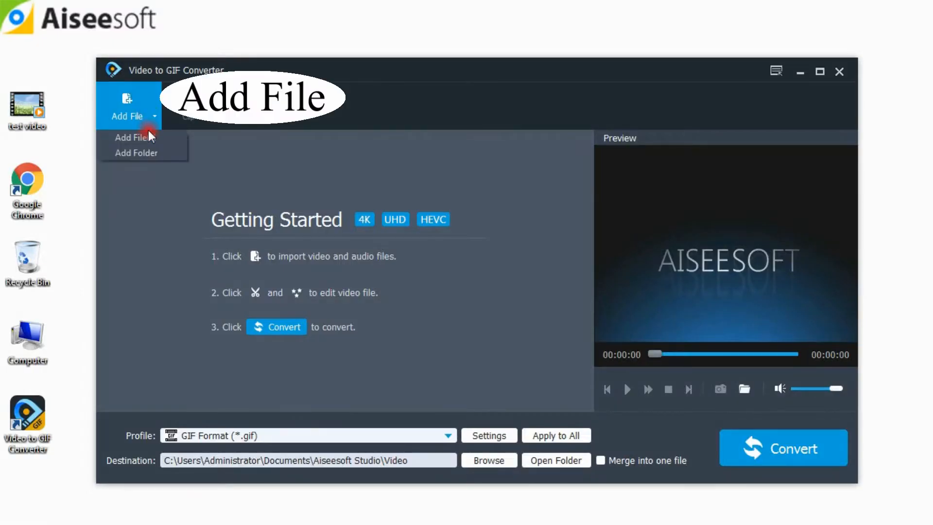
Import the test video as a single file into the converter's list
left_click(131, 137)
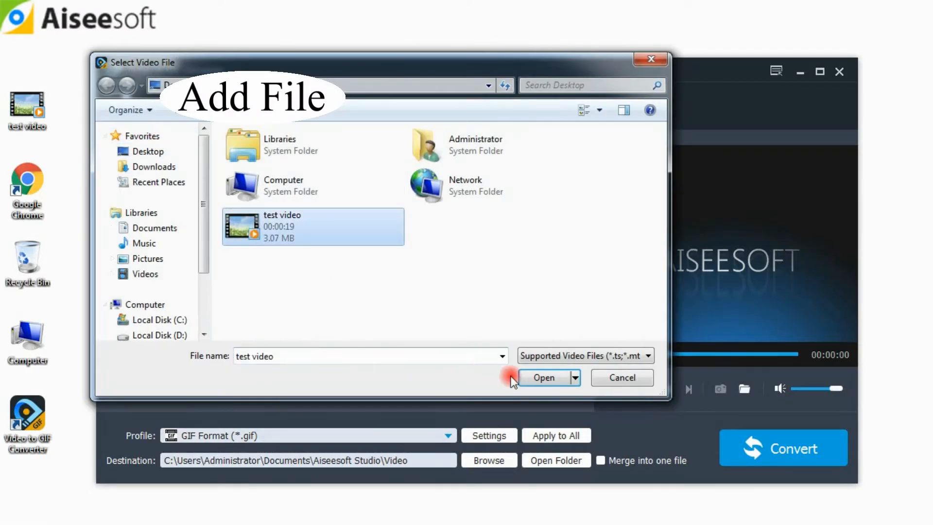
left_click(543, 377)
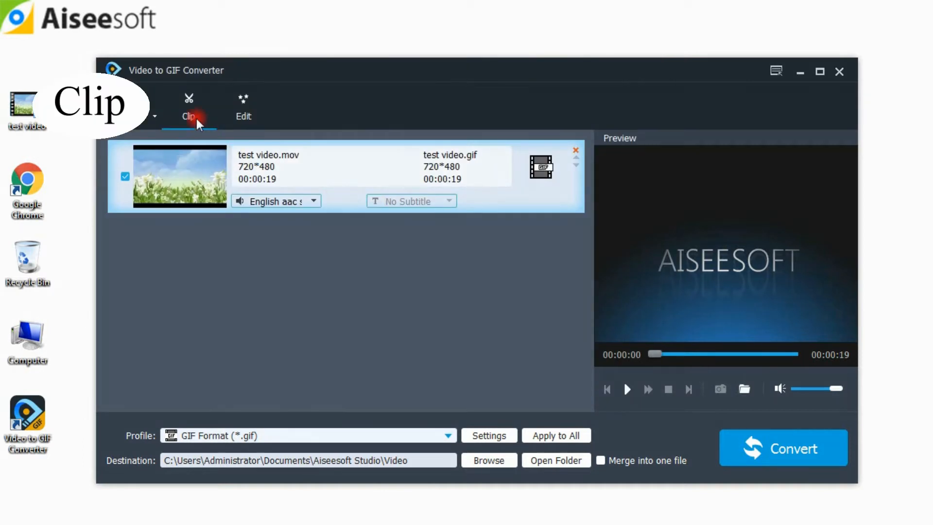
Clip the test video to the 00:00:03–00:00:13 segment and confirm it
left_click(188, 106)
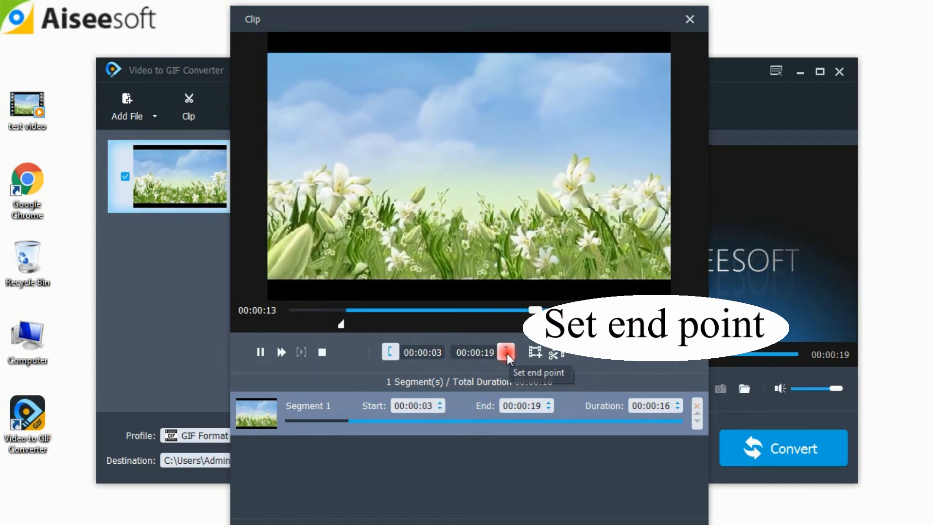
left_click(506, 351)
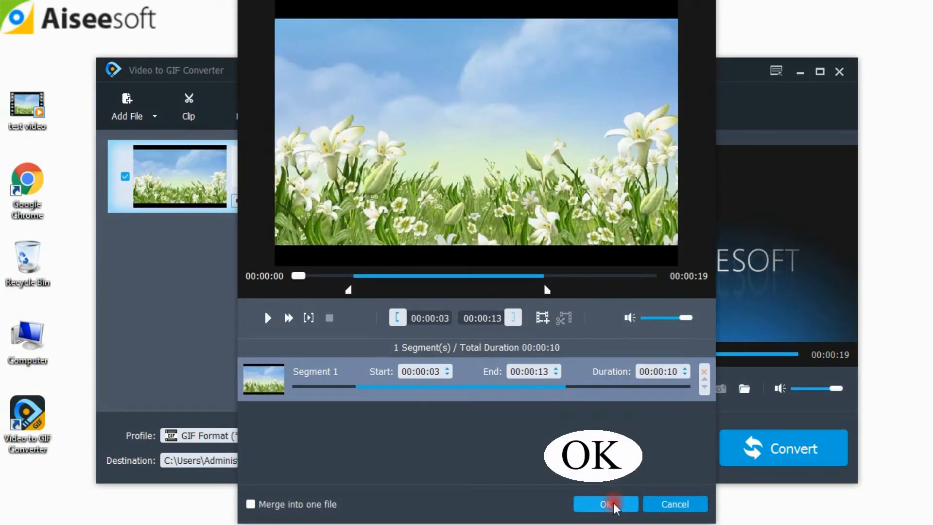
left_click(605, 504)
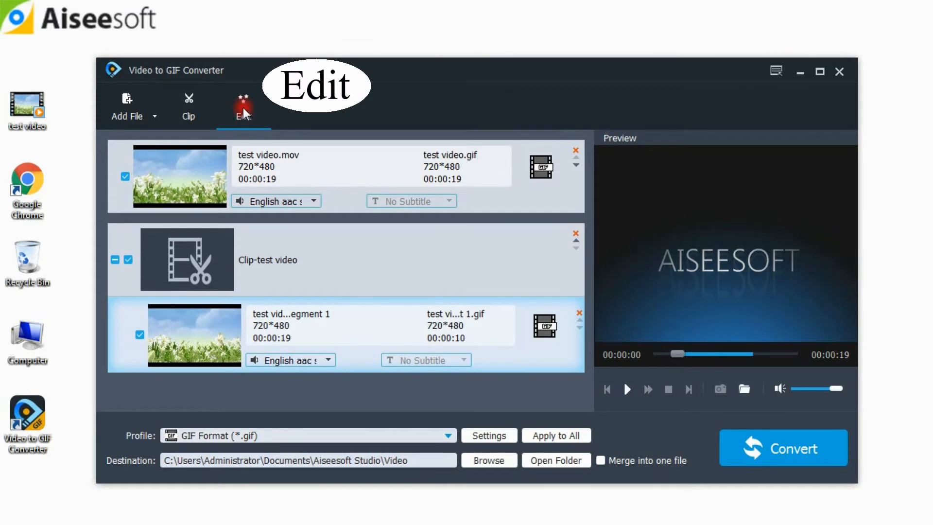
Crop the frame edges, set Contrast 29, Saturation 32, Hue 25, and add text watermark 'Lily'
left_click(243, 107)
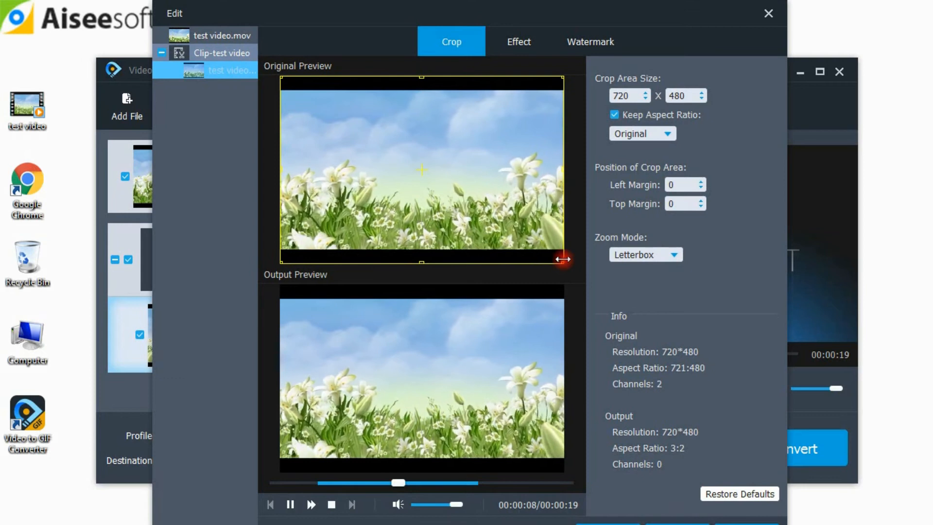
left_click_drag(563, 258, 559, 258)
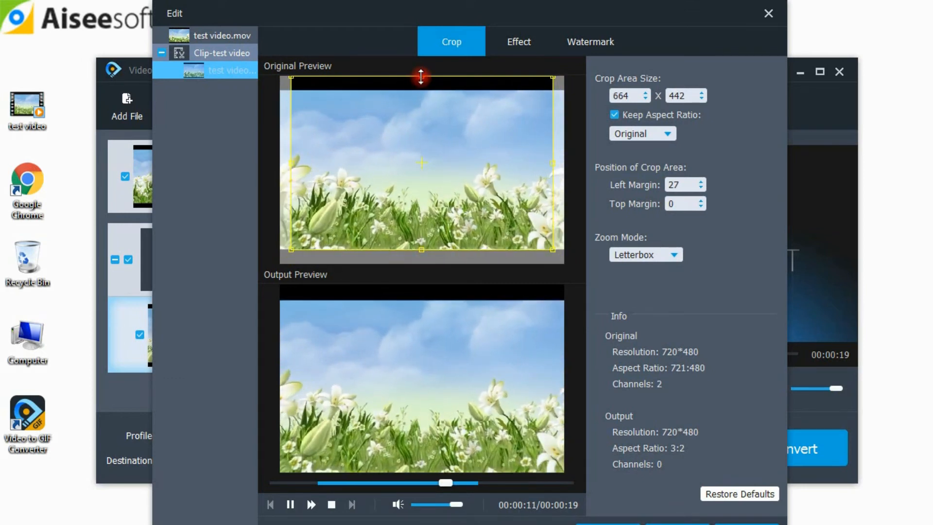
left_click(518, 42)
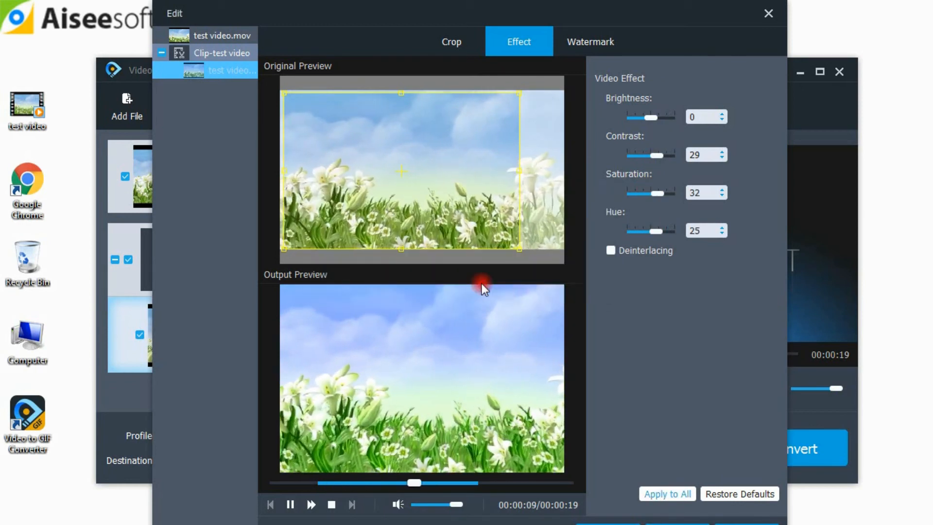
left_click(590, 41)
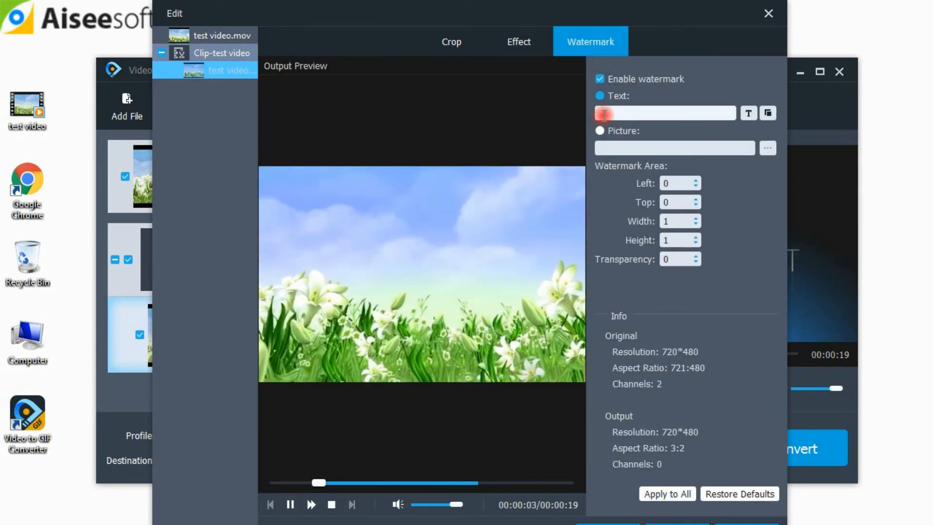
type("Lily")
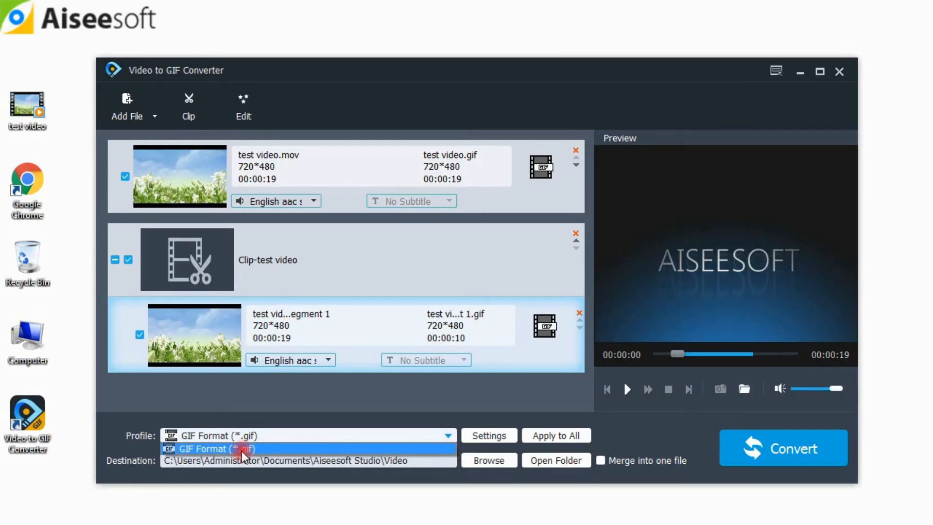
Convert the checked videos to GIF format and dismiss the completion summary
left_click(214, 449)
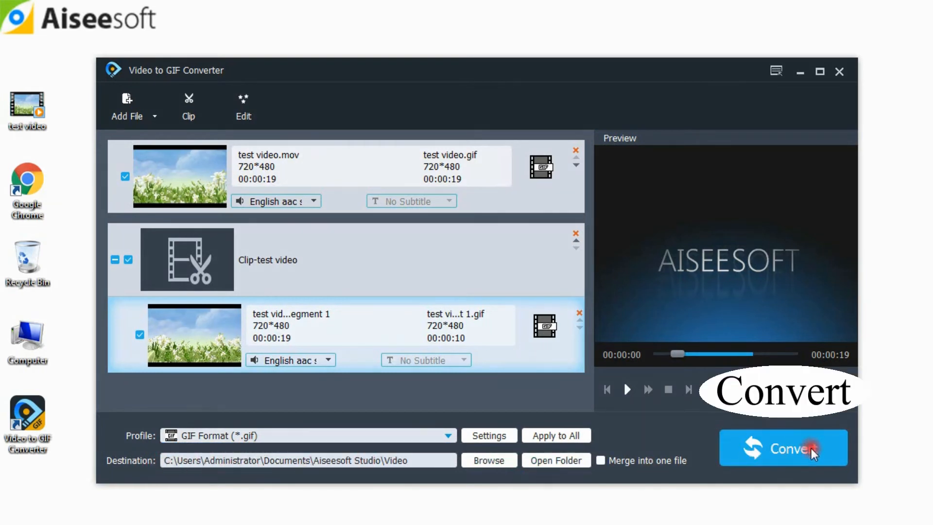
mouse_move(809, 454)
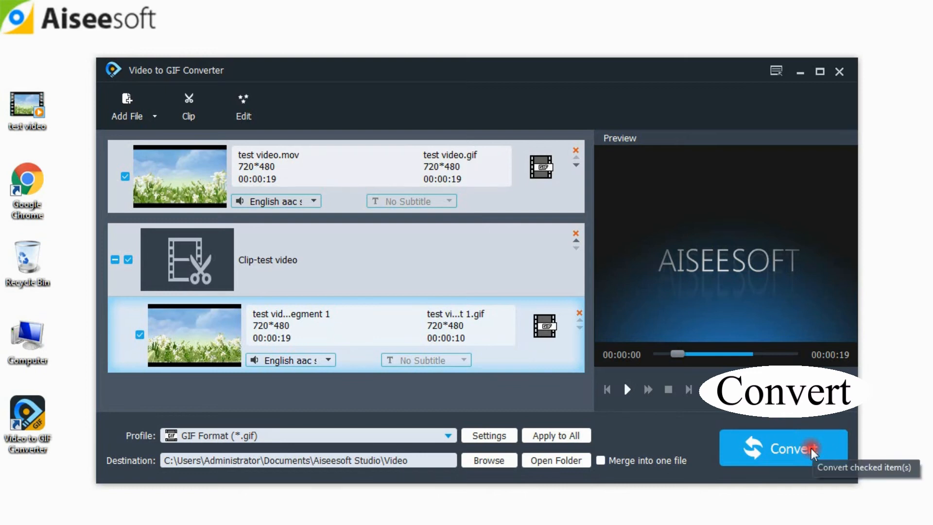
left_click(783, 447)
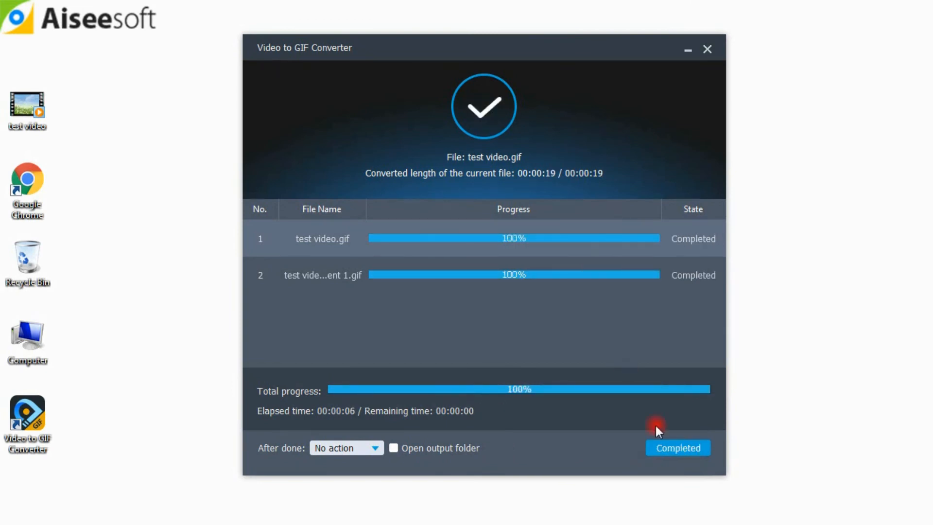
left_click(677, 447)
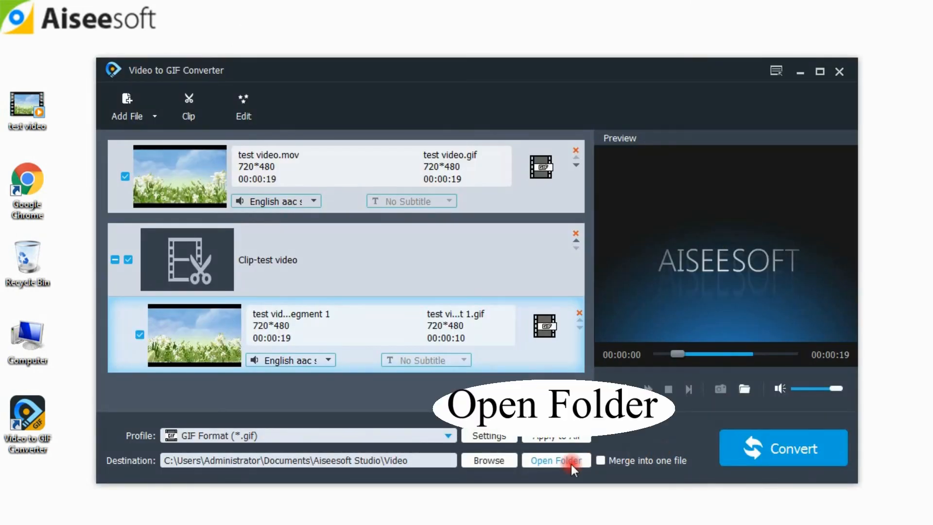
Show the output folder and select the GIF made from the clipped segment
left_click(556, 460)
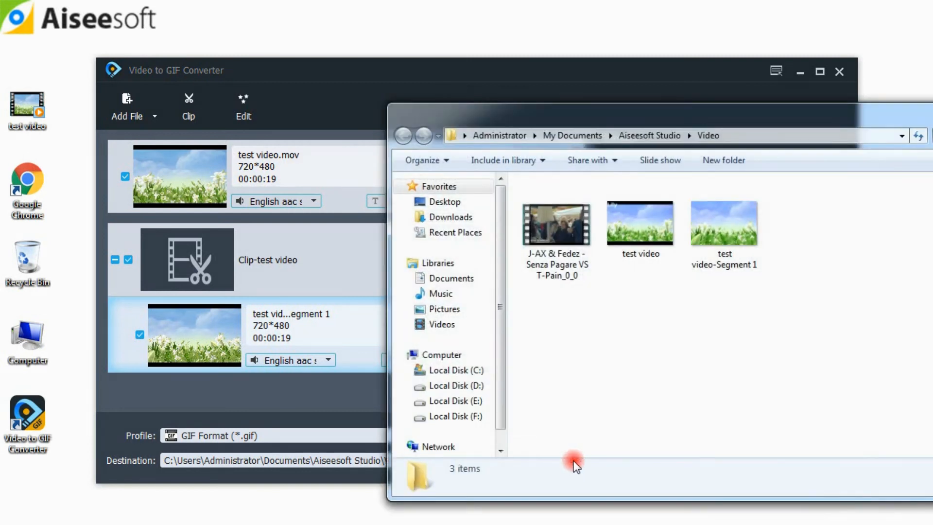
left_click(723, 223)
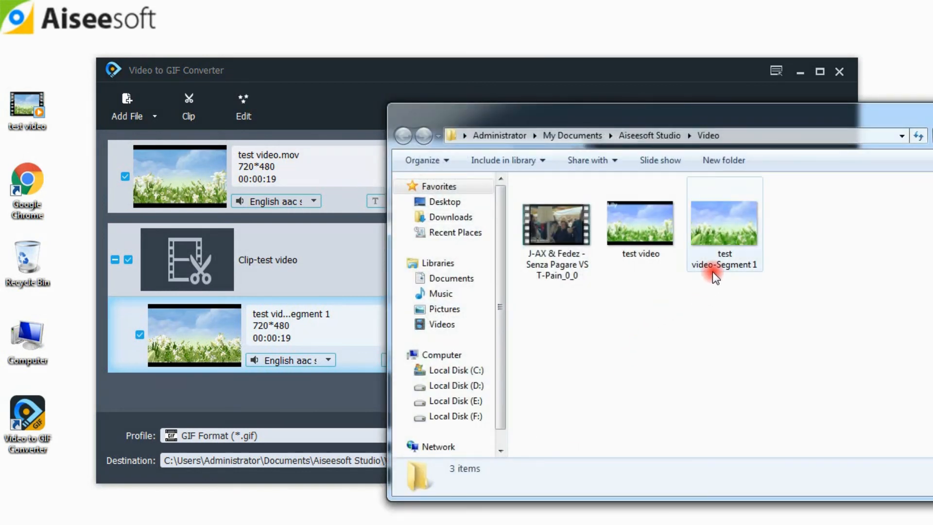